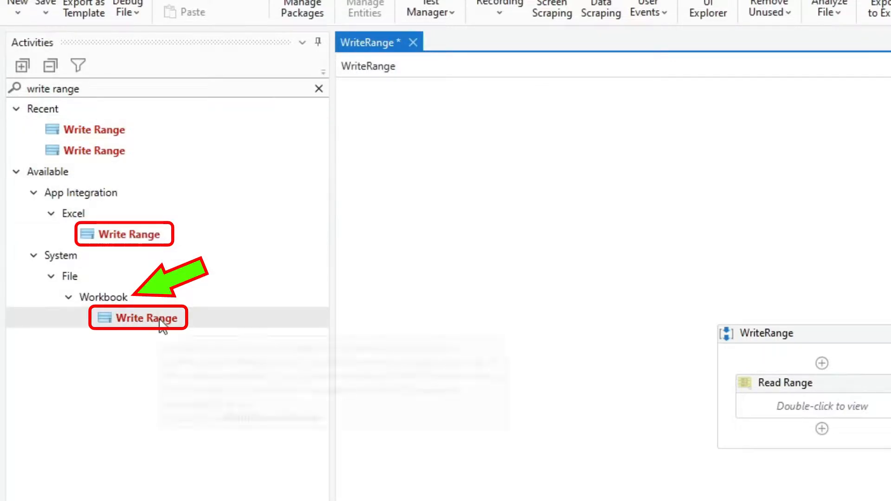
{"action": "mouse_move", "coordinate": [146, 317]}
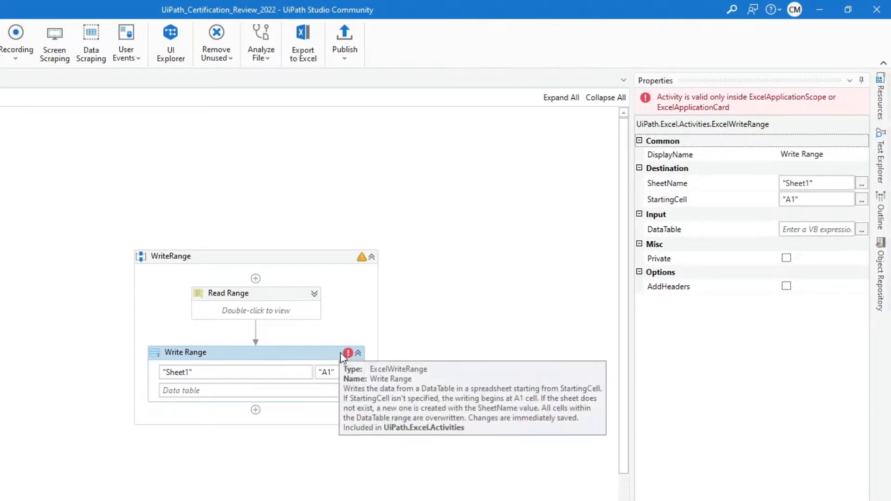
{"action": "mouse_move", "coordinate": [673, 138]}
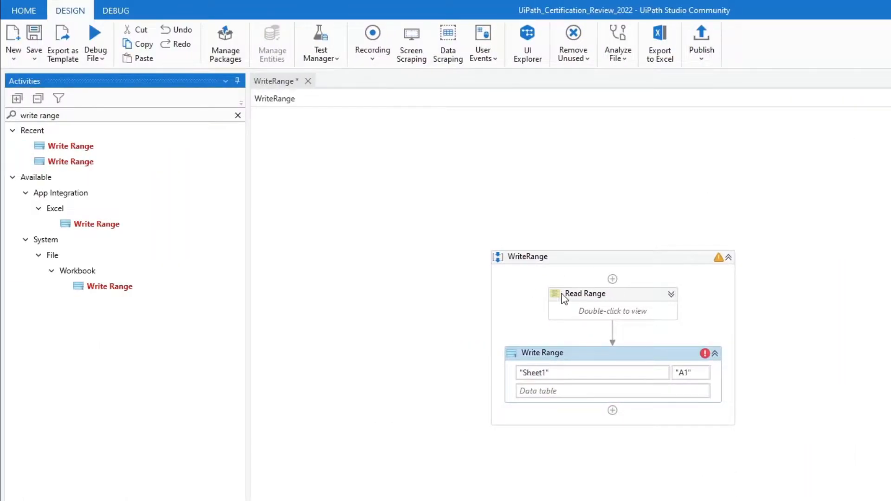
- Search 'excel' and scope Write Range to Data\Test.xlsx, writing dtData
{"action": "left_click", "coordinate": [238, 114]}
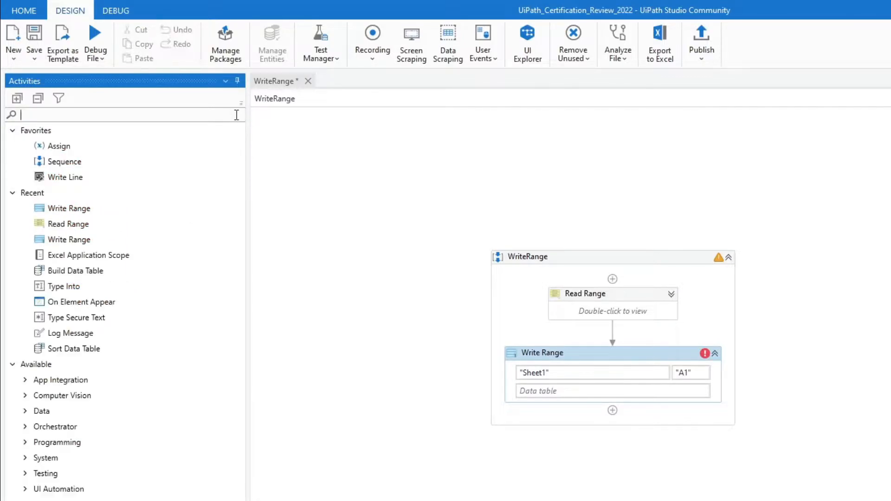
{"action": "type", "text": "e"}
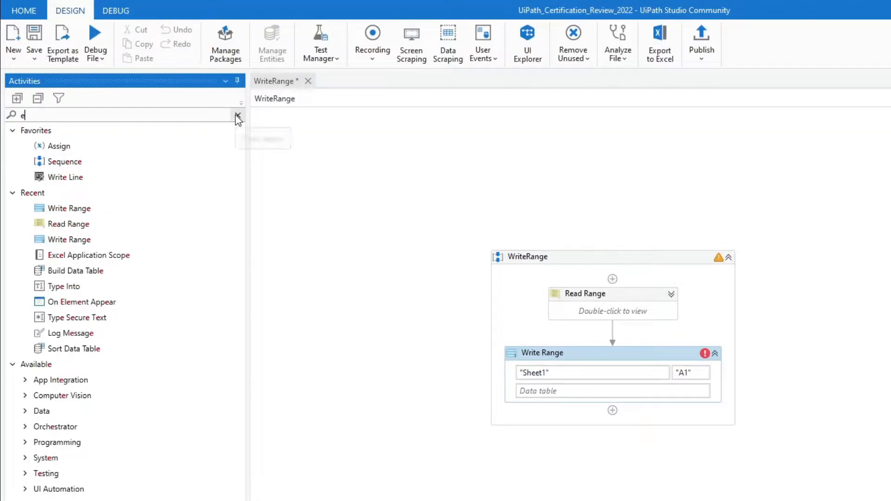
{"action": "type", "text": "xcel"}
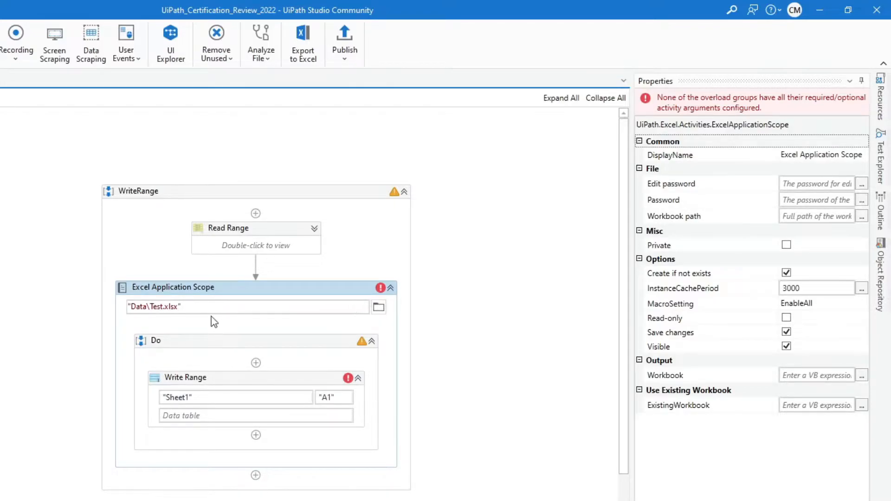
{"action": "mouse_move", "coordinate": [205, 355]}
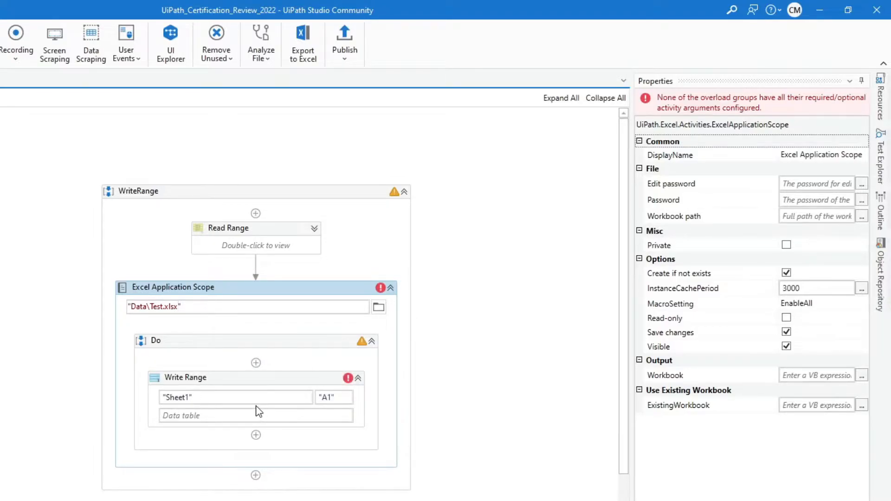
{"action": "left_click", "coordinate": [228, 228]}
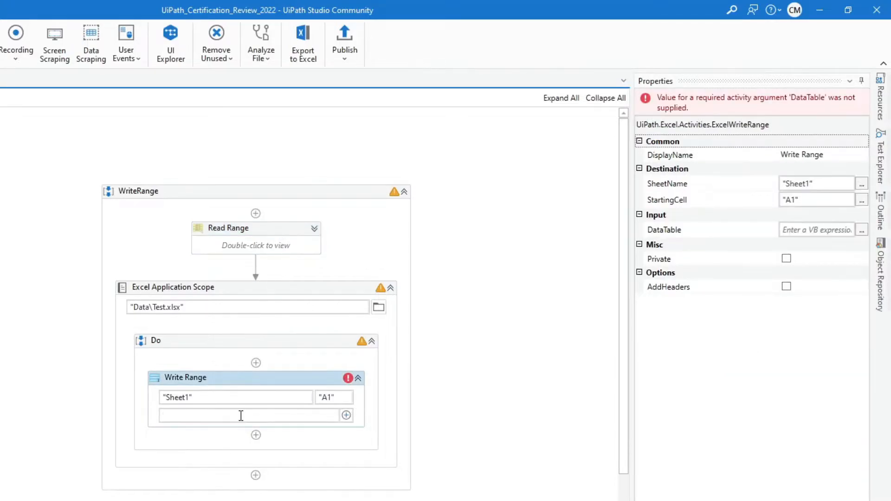
{"action": "type", "text": "dtData"}
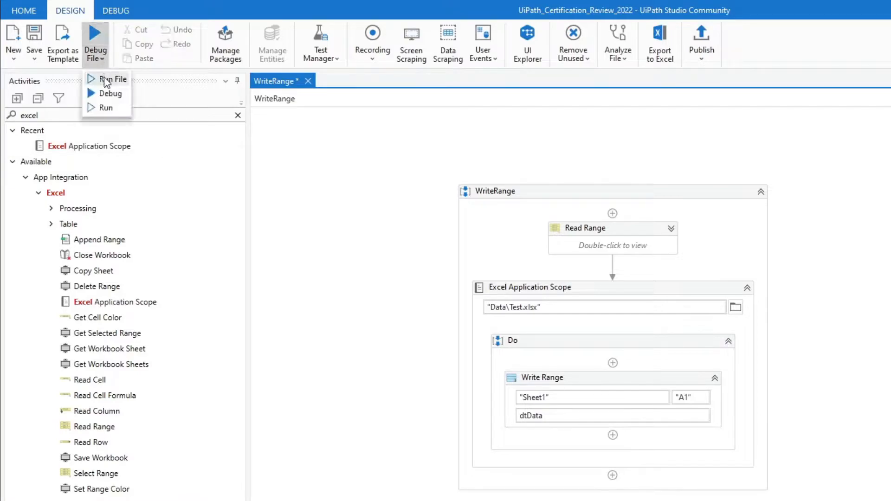
- Run the WriteRange file until the output logs execution ended in 00:00:06
{"action": "left_click", "coordinate": [112, 79]}
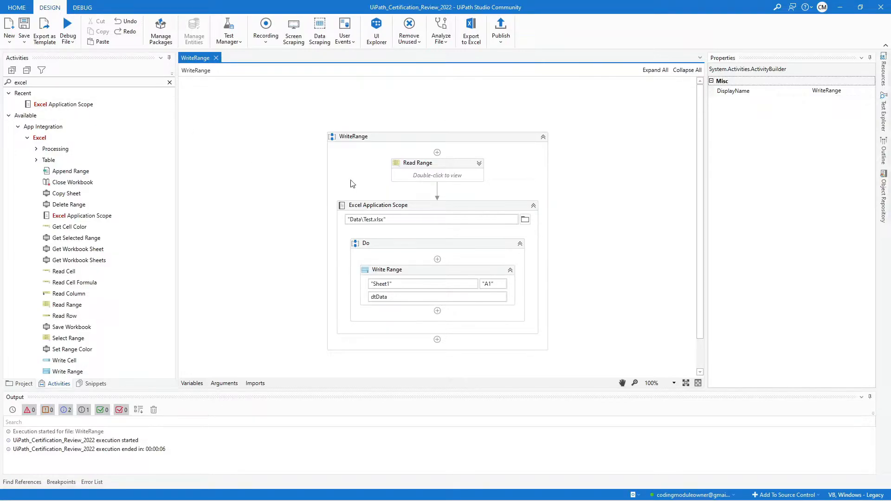
- Comment out the Excel Application Scope and add a Workbook Write Range below it
{"action": "right_click", "coordinate": [377, 205]}
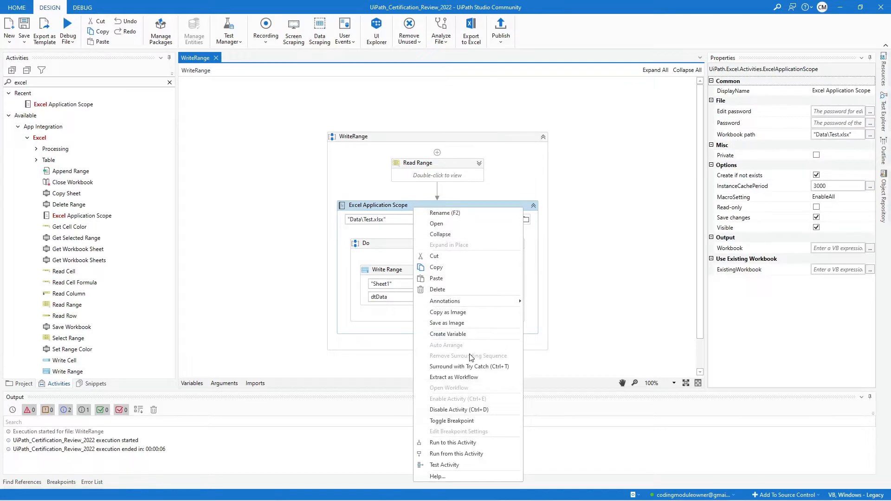
{"action": "left_click", "coordinate": [458, 410]}
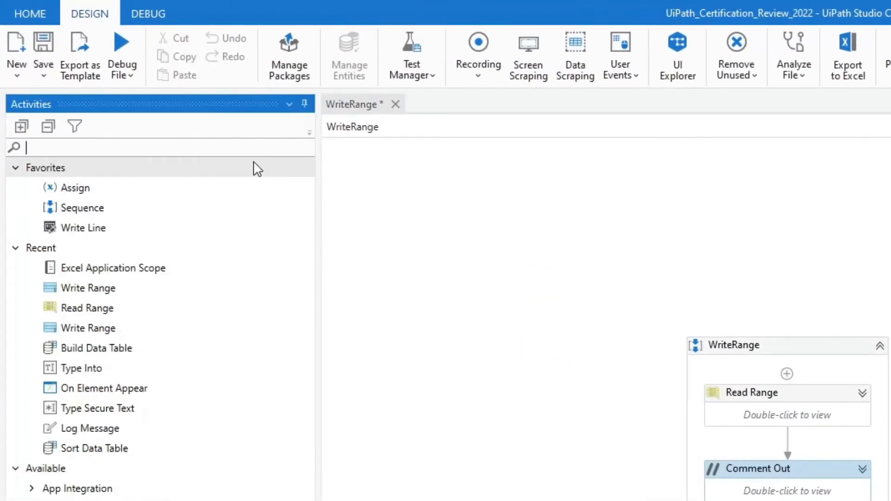
{"action": "type", "text": "write ra"}
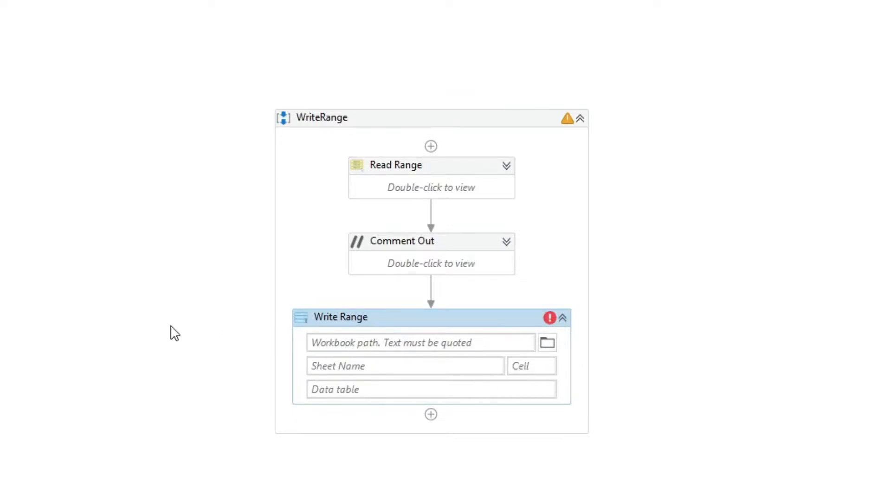
{"action": "mouse_move", "coordinate": [158, 335]}
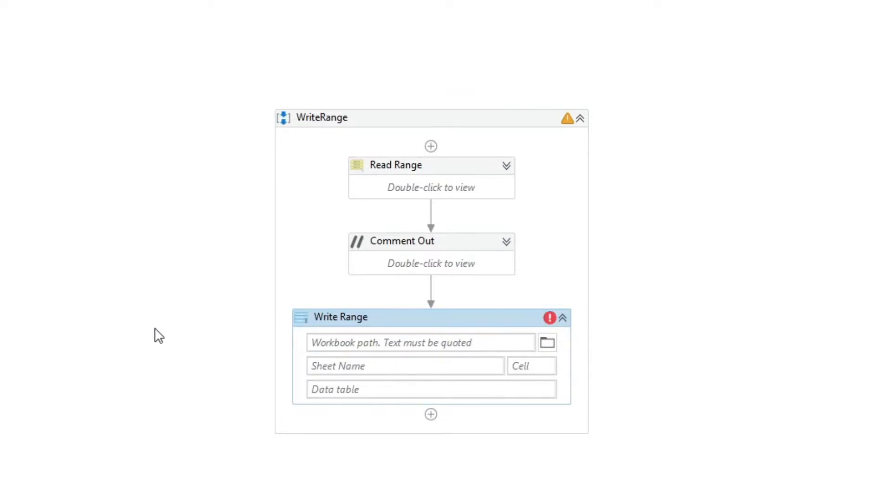
{"action": "mouse_move", "coordinate": [161, 344]}
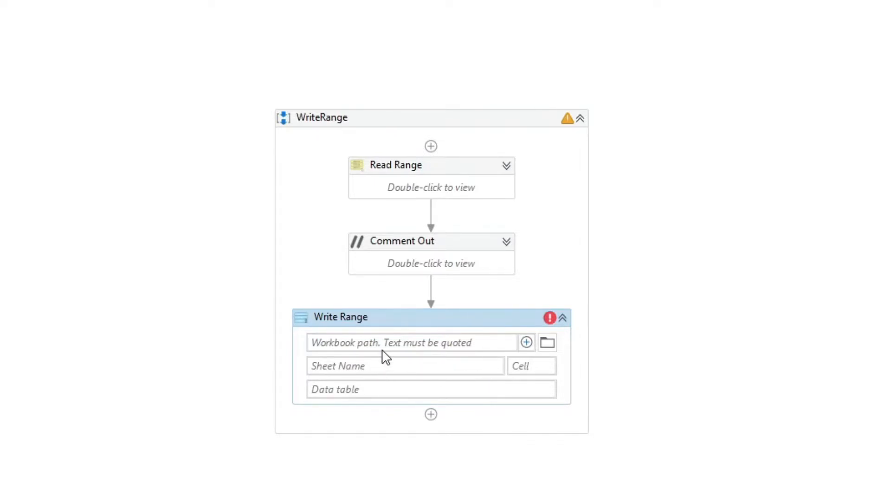
- Fill Workbook Write Range with "Data\Test.xlsx", "Sheet1", "A1" and dtData
{"action": "left_click", "coordinate": [409, 342]}
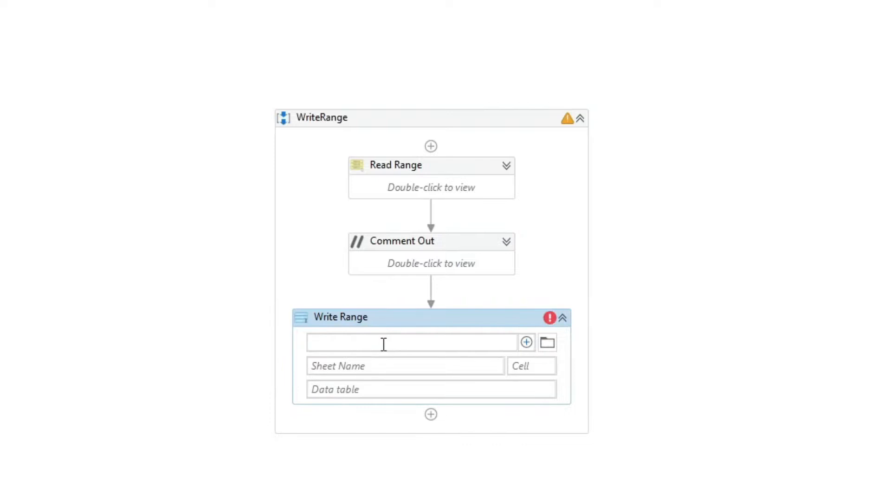
{"action": "type", "text": "\"Data\\Te\""}
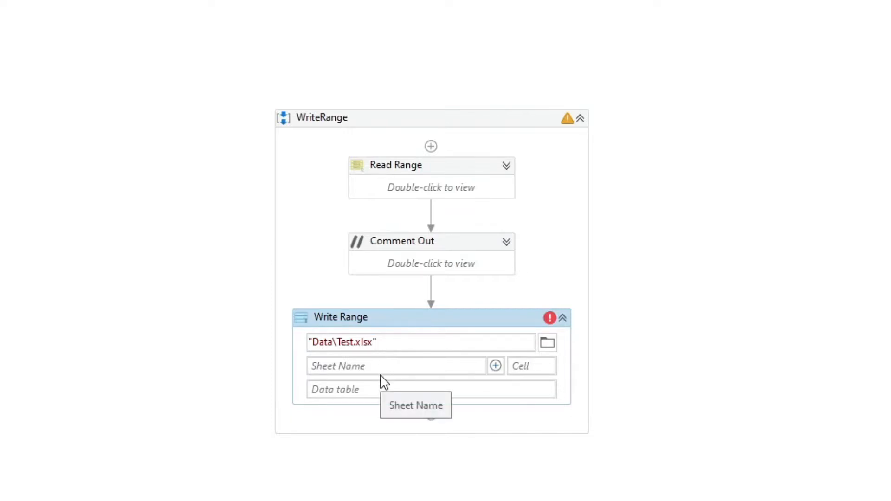
{"action": "left_click", "coordinate": [394, 365]}
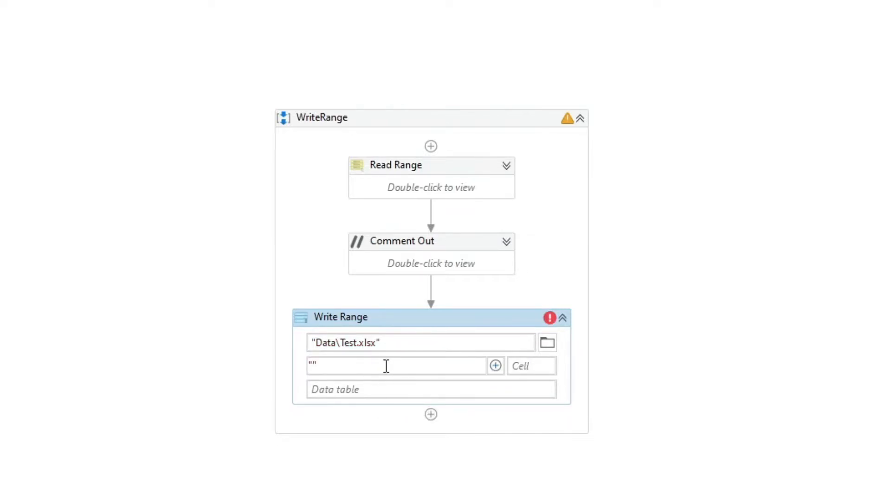
{"action": "type", "text": "\"Sheet1\""}
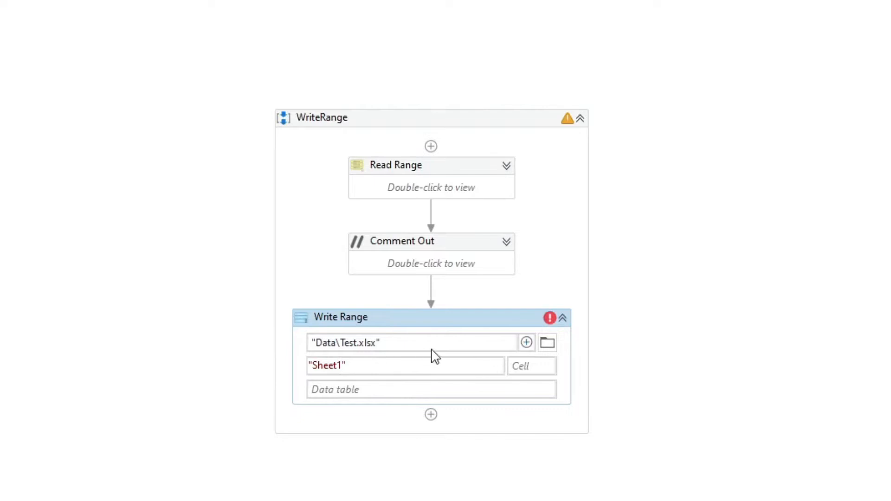
{"action": "left_click", "coordinate": [529, 365]}
{"action": "type", "text": "\"A1"}
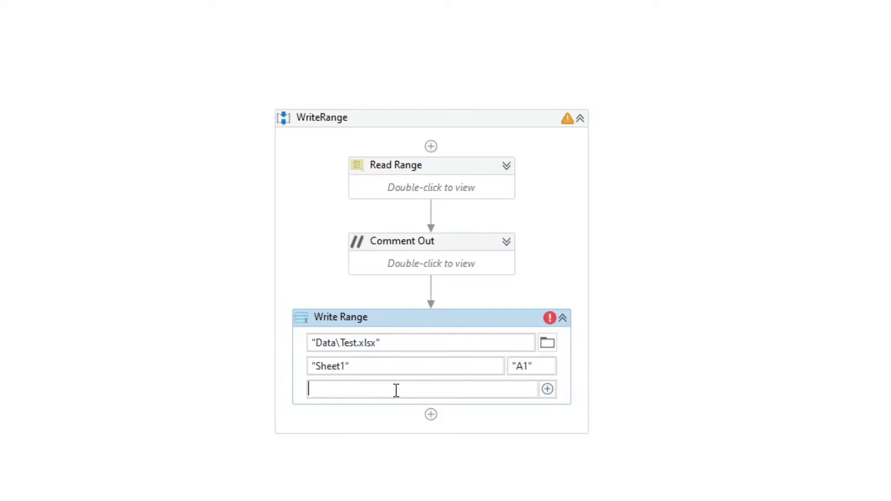
{"action": "type", "text": "dtData"}
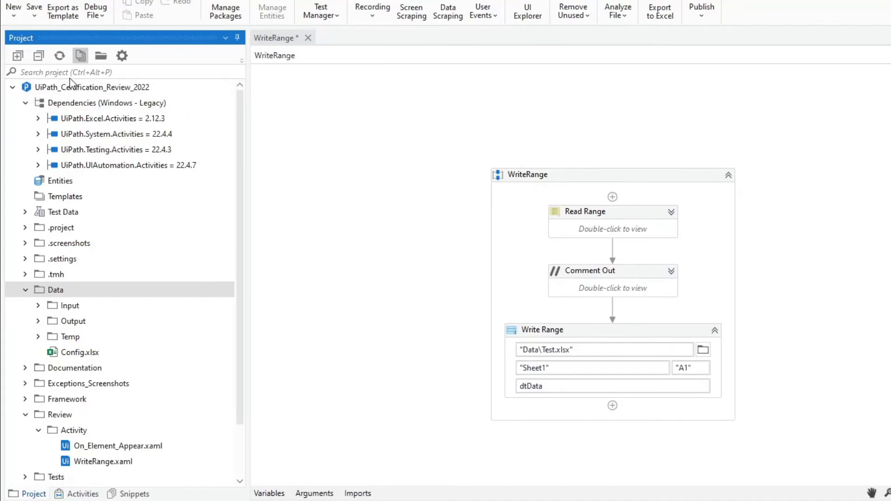
- Delete Data\Test.xlsx and rerun WriteRange, finishing in 00:00:02
{"action": "left_click", "coordinate": [74, 368]}
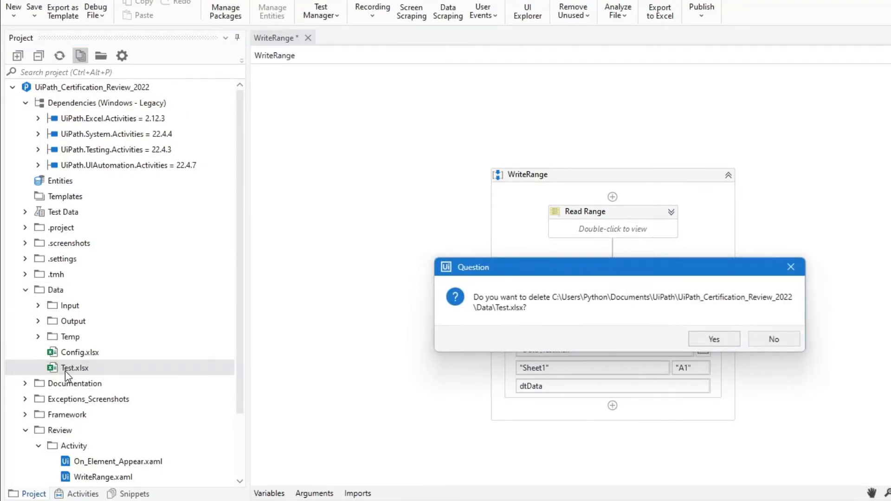
{"action": "left_click", "coordinate": [713, 338]}
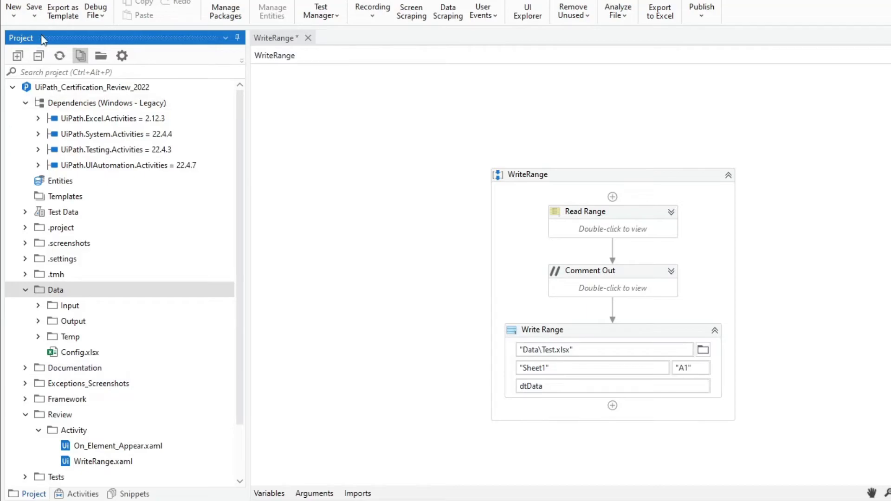
{"action": "left_click", "coordinate": [67, 26]}
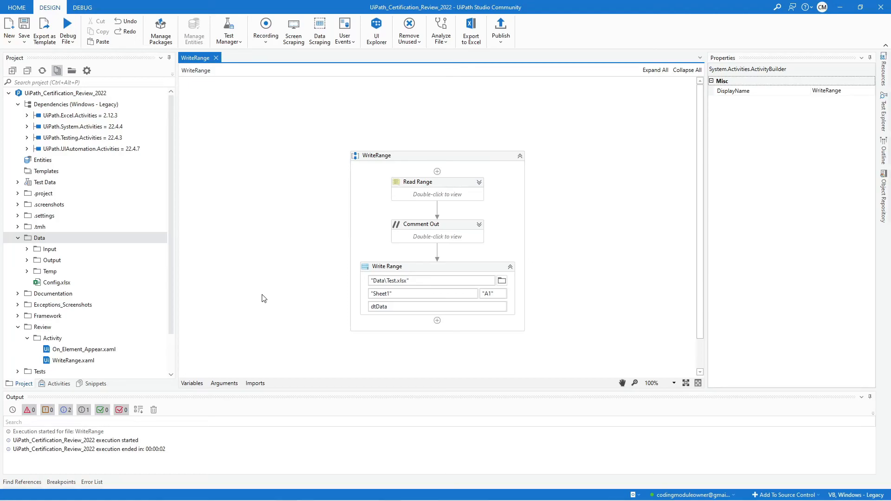
{"action": "mouse_move", "coordinate": [512, 322]}
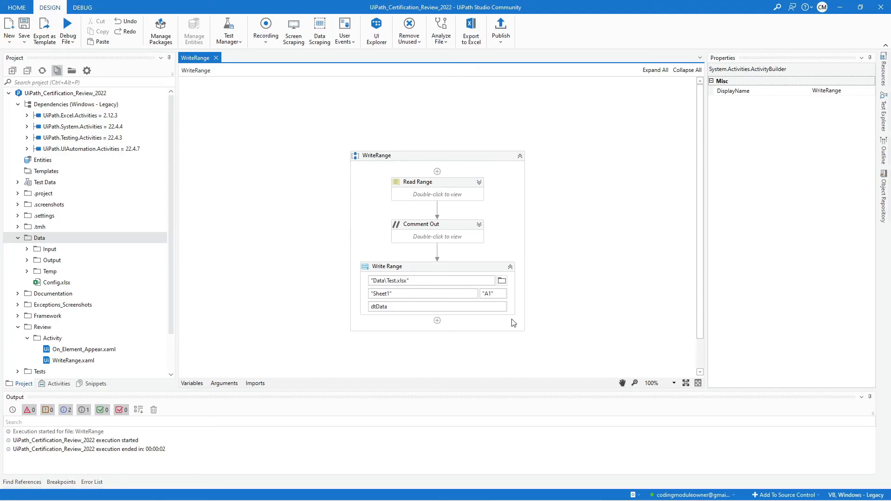